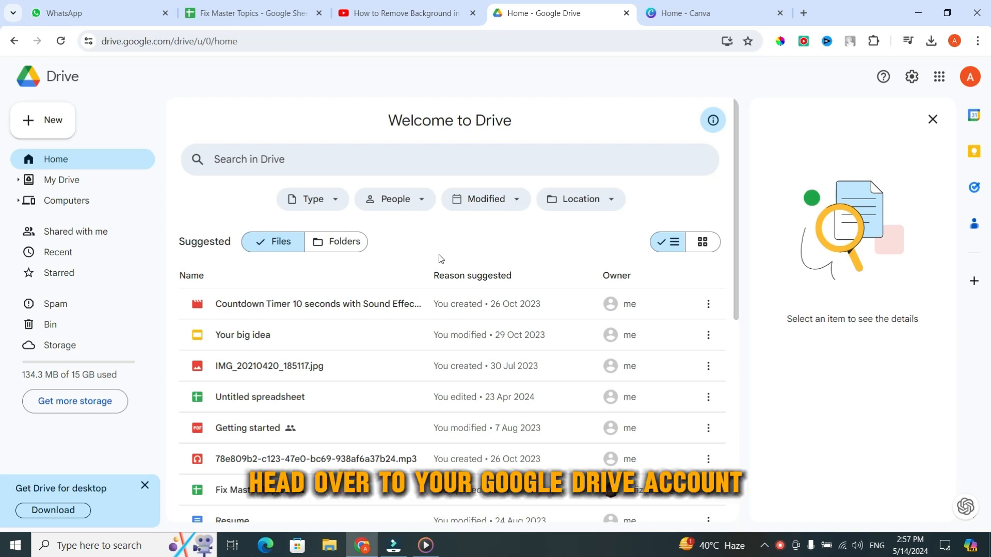
{"action": "mouse_move", "coordinate": [472, 272]}
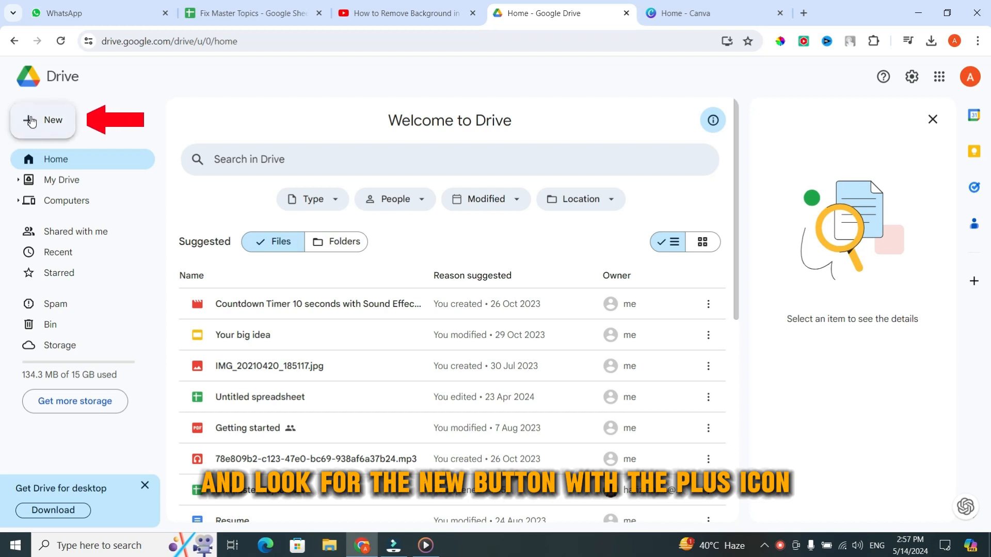
Bring up the New menu listing folder, upload and Google app options.
{"action": "left_click", "coordinate": [42, 120]}
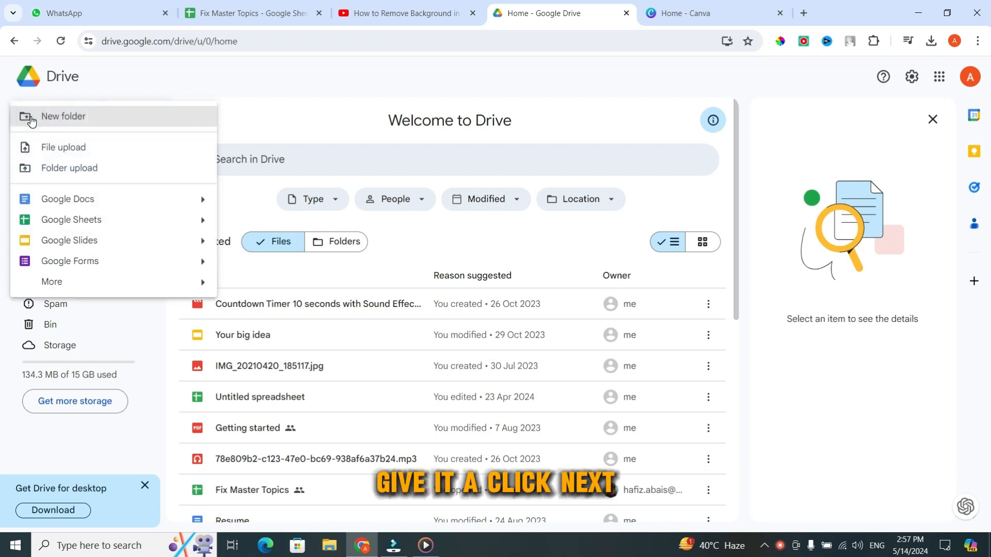
{"action": "mouse_move", "coordinate": [63, 149]}
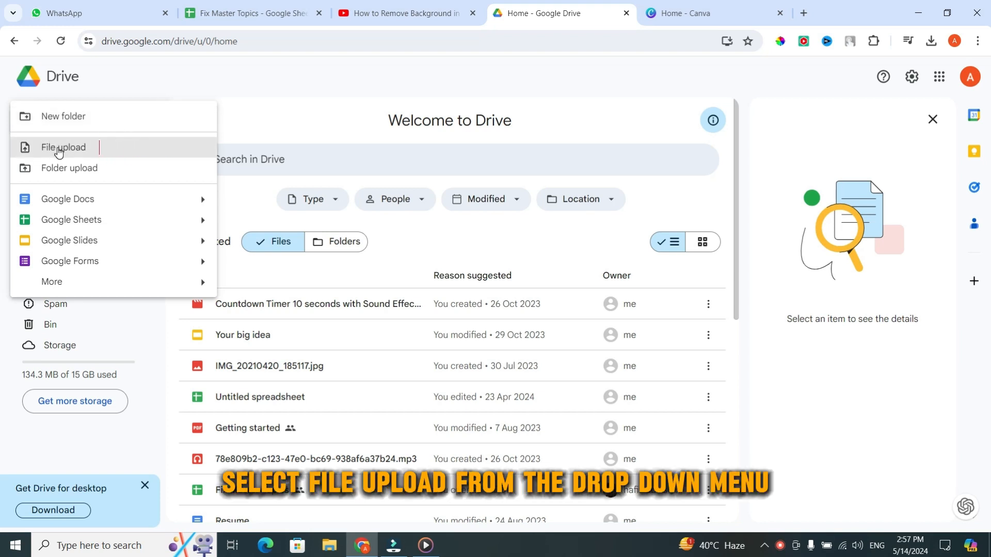
Upload the 'test' PDF from the Desktop into Drive via File upload.
{"action": "left_click", "coordinate": [63, 148]}
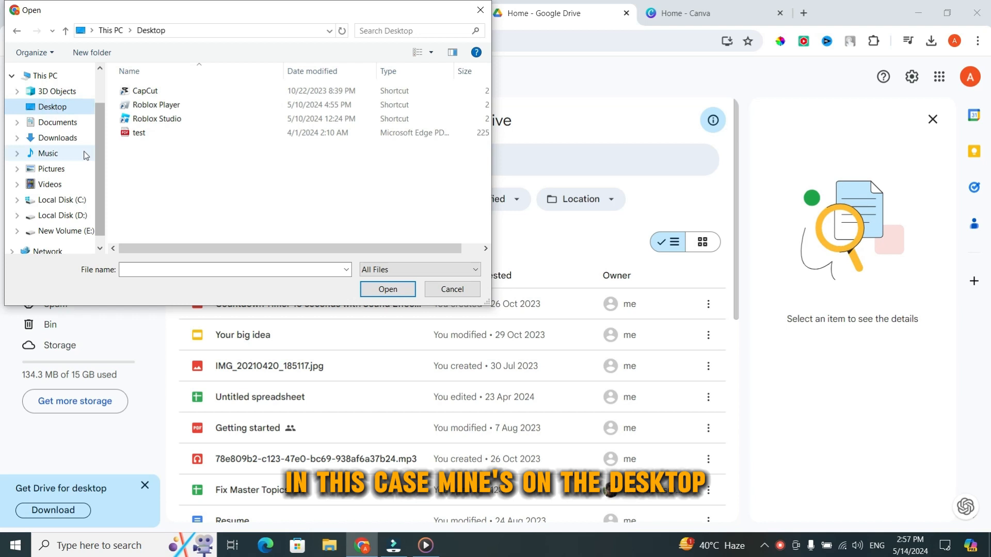
{"action": "left_click", "coordinate": [138, 132]}
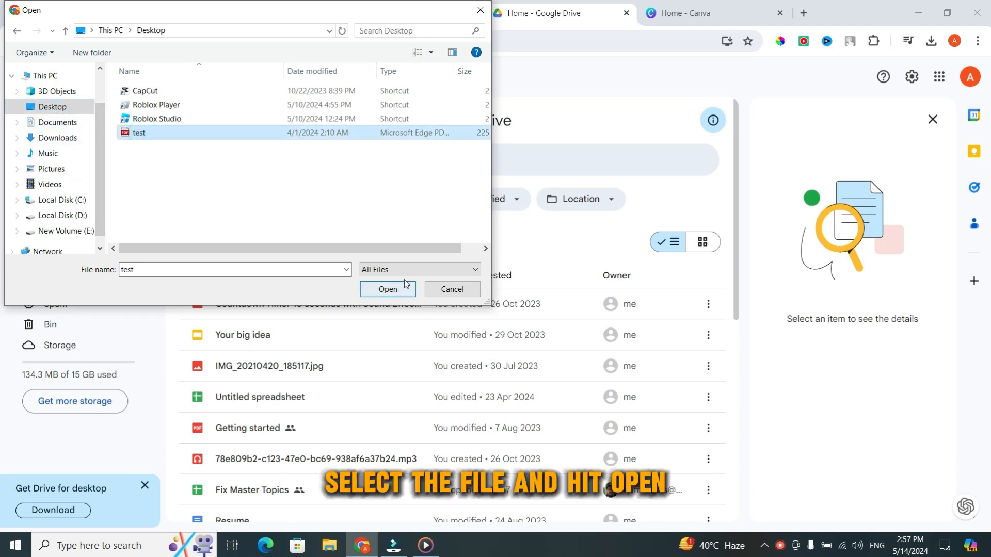
{"action": "left_click", "coordinate": [387, 289]}
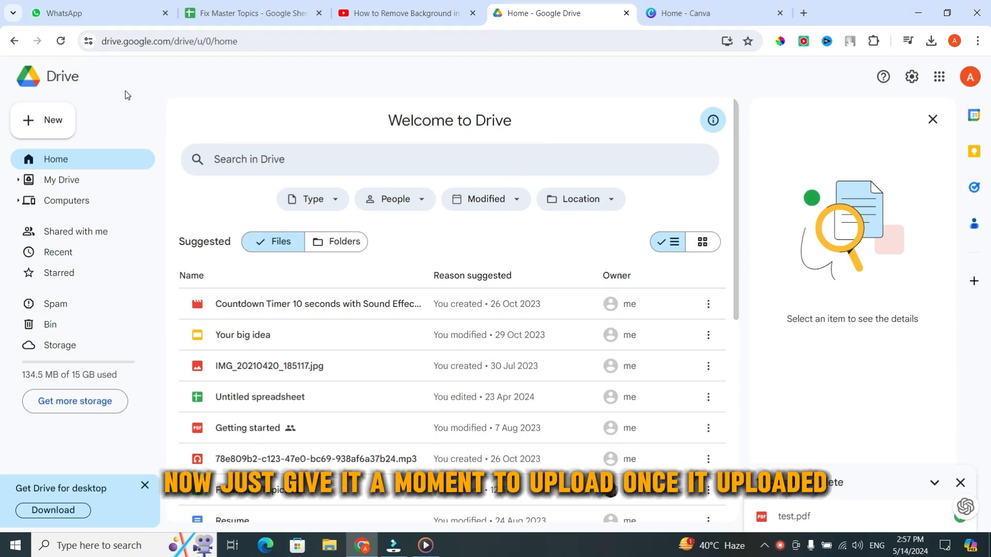
Reload Drive so test.pdf appears in the file list, then select it.
{"action": "left_click", "coordinate": [61, 42]}
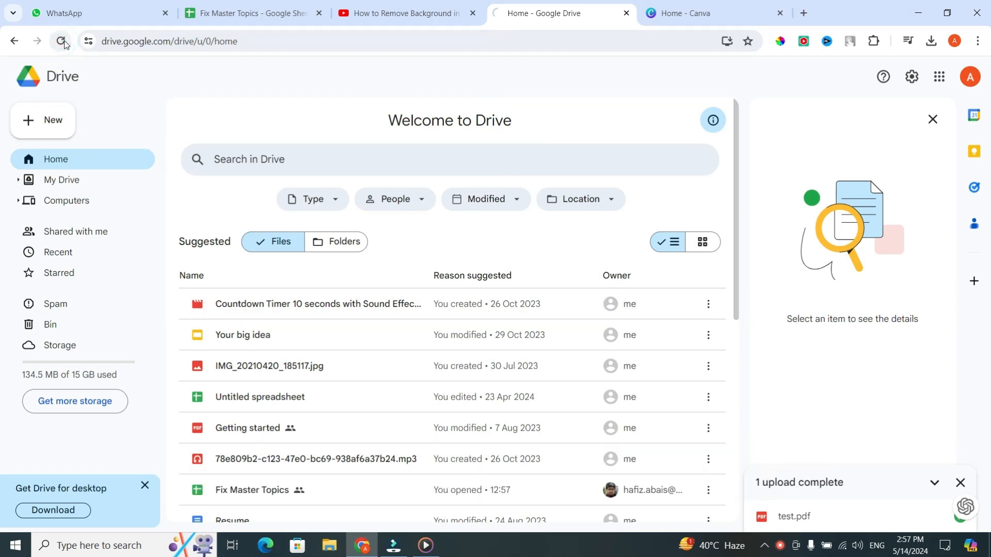
{"action": "left_click", "coordinate": [63, 41]}
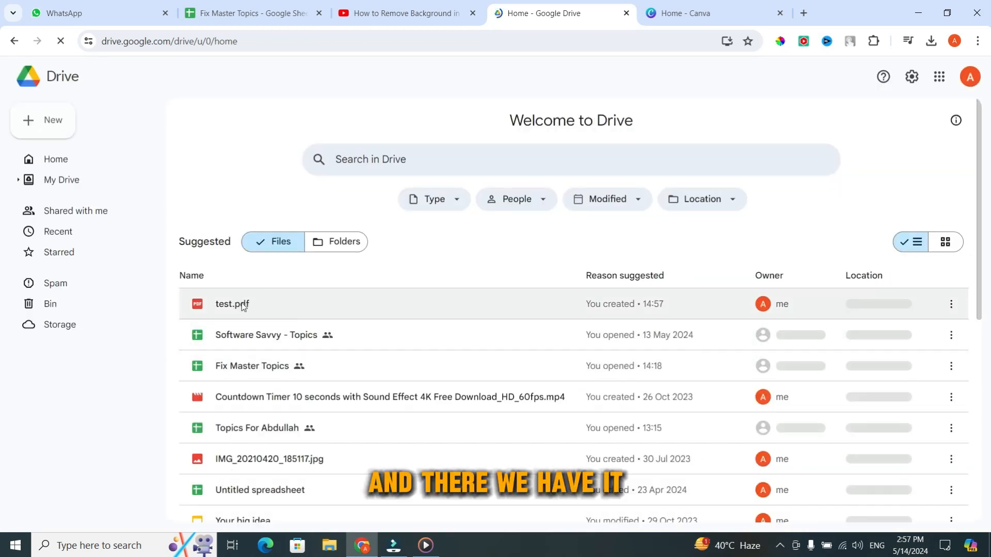
{"action": "left_click", "coordinate": [956, 119]}
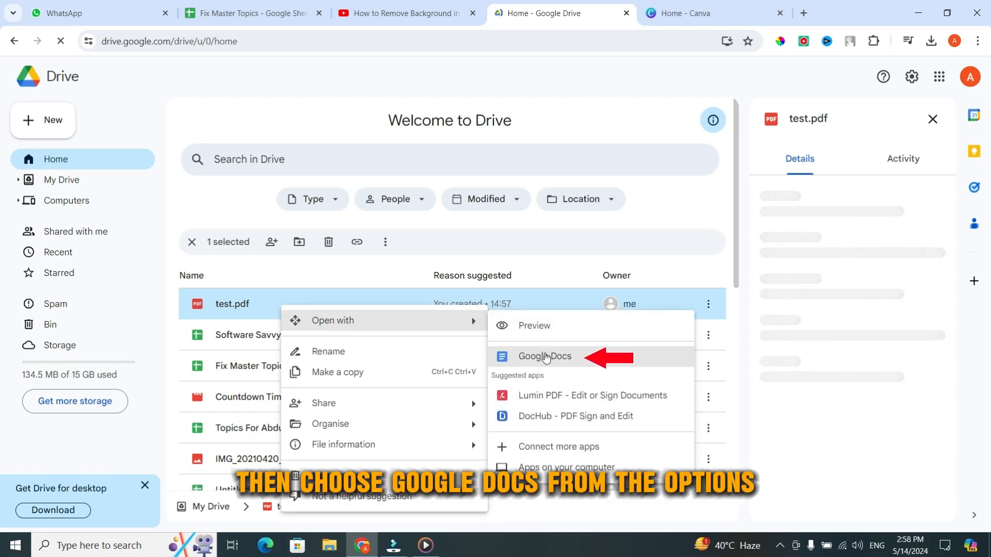
Open test.pdf with Google Docs, converting it to an editable document.
{"action": "left_click", "coordinate": [544, 356]}
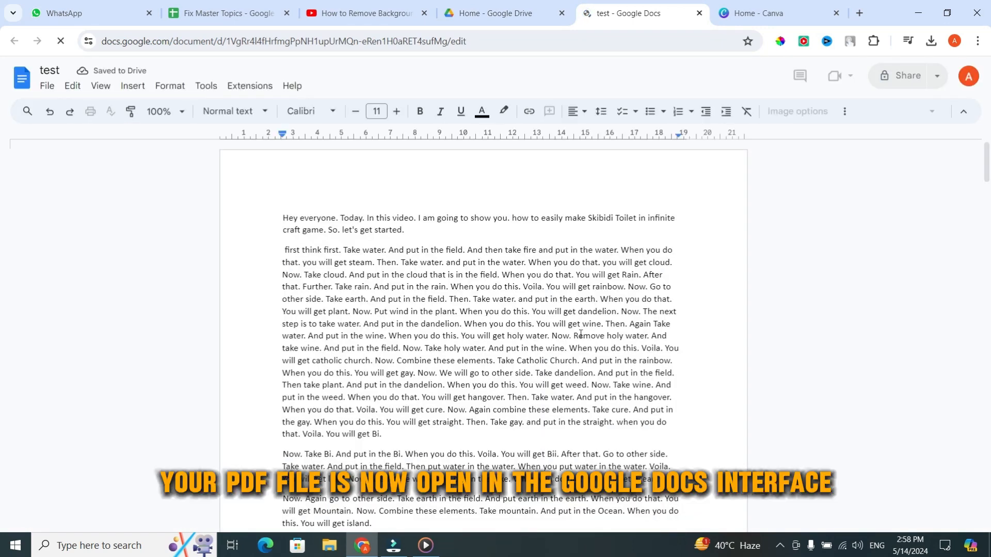
{"action": "scroll", "scroll_direction": "down", "scroll_amount": 3}
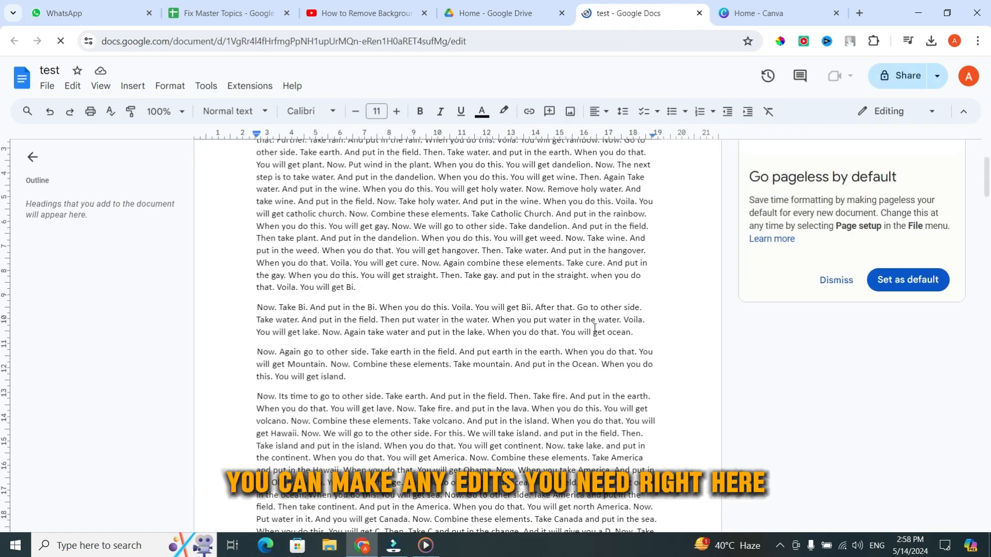
{"action": "scroll", "scroll_direction": "up", "scroll_amount": 3}
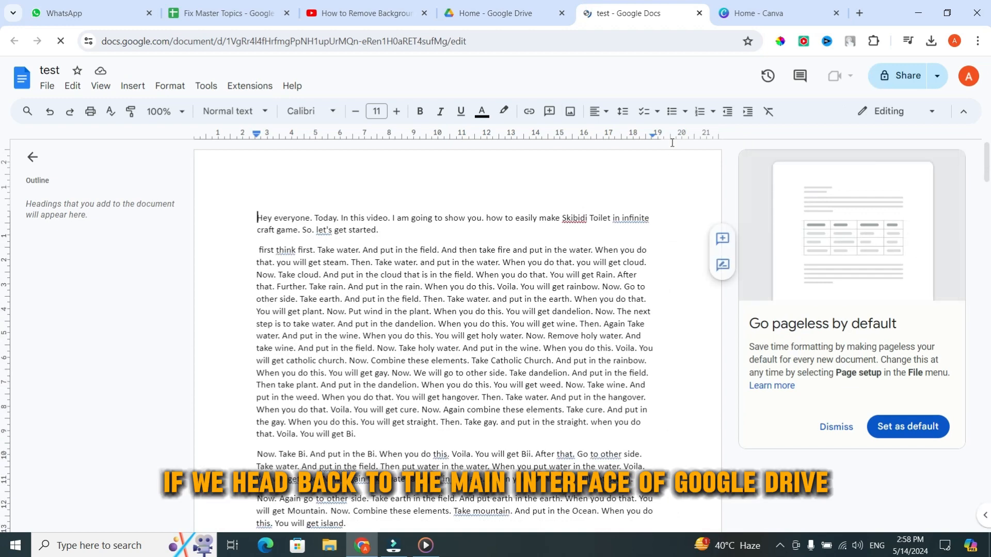
{"action": "left_click", "coordinate": [499, 12]}
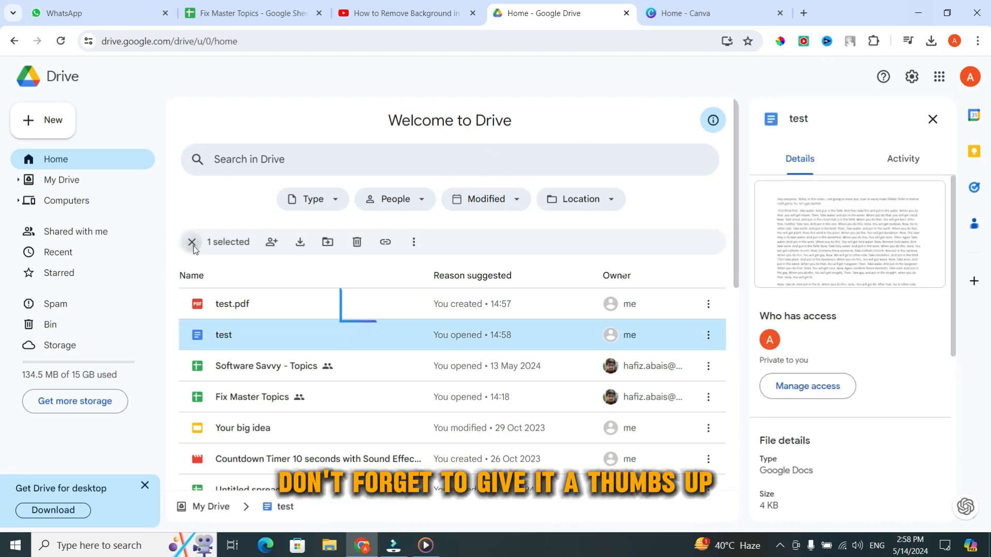
Deselect the test document so Drive lists test.pdf and the converted test file.
{"action": "left_click", "coordinate": [192, 242]}
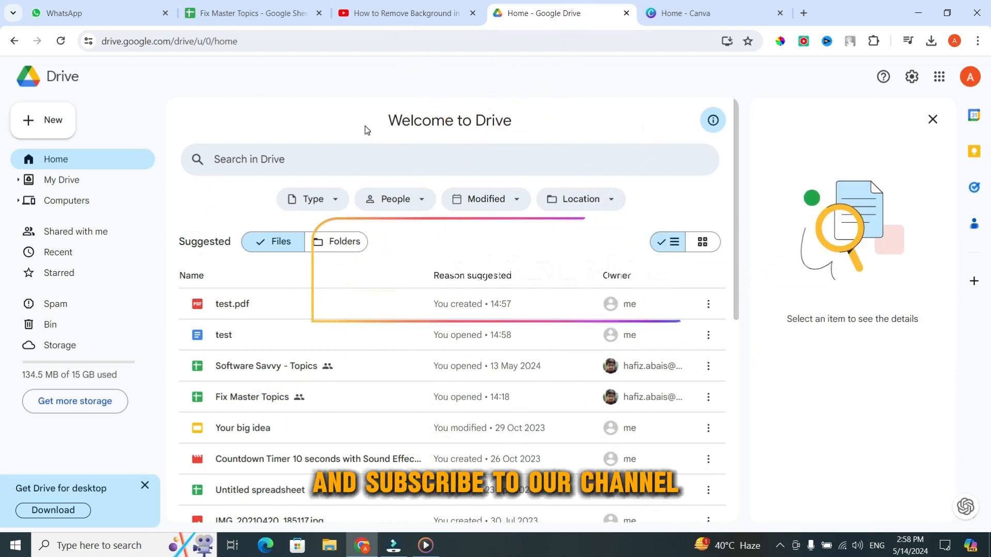